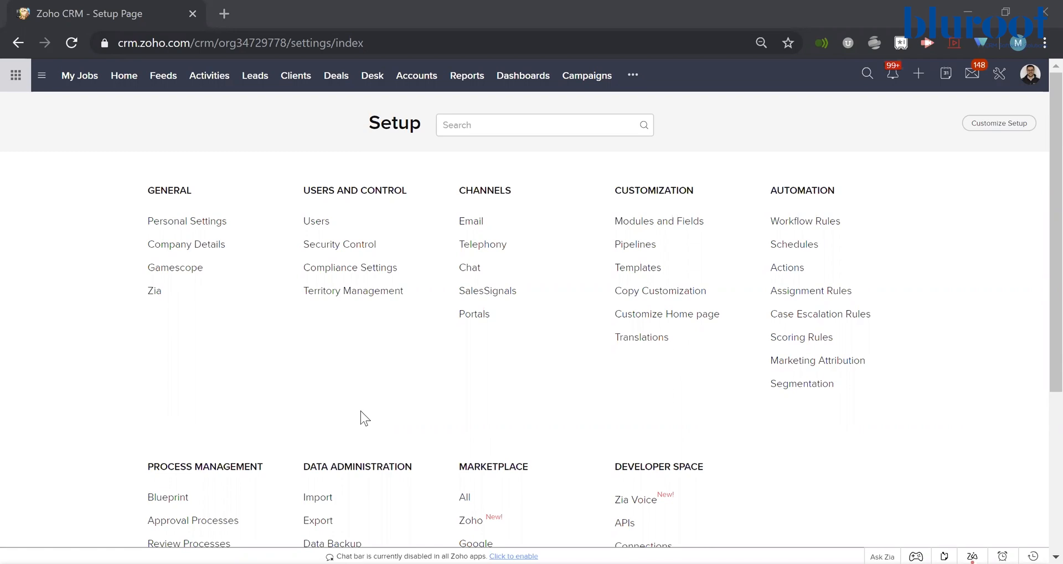
mouse_move(251, 386)
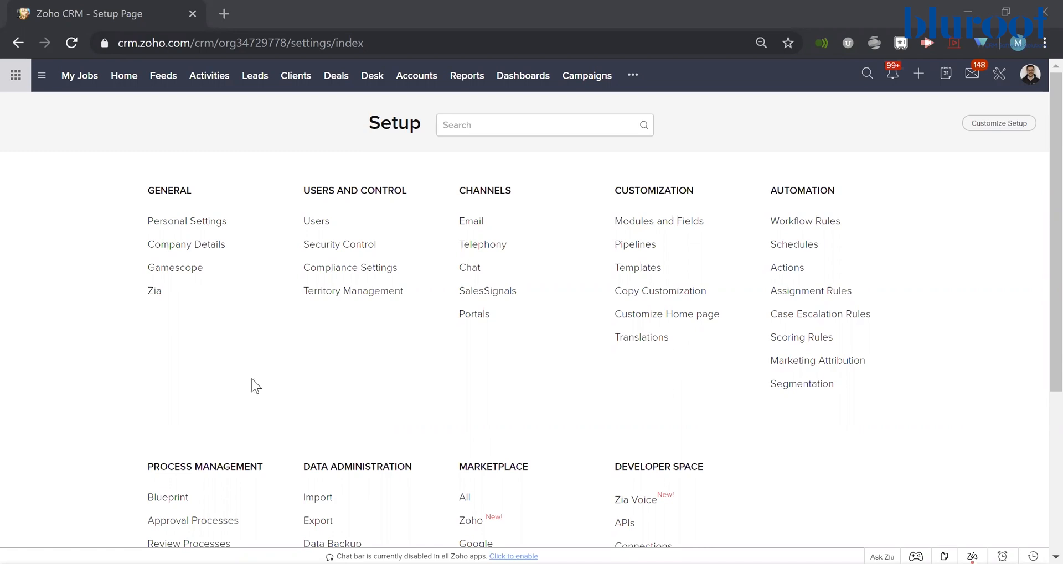
mouse_move(241, 367)
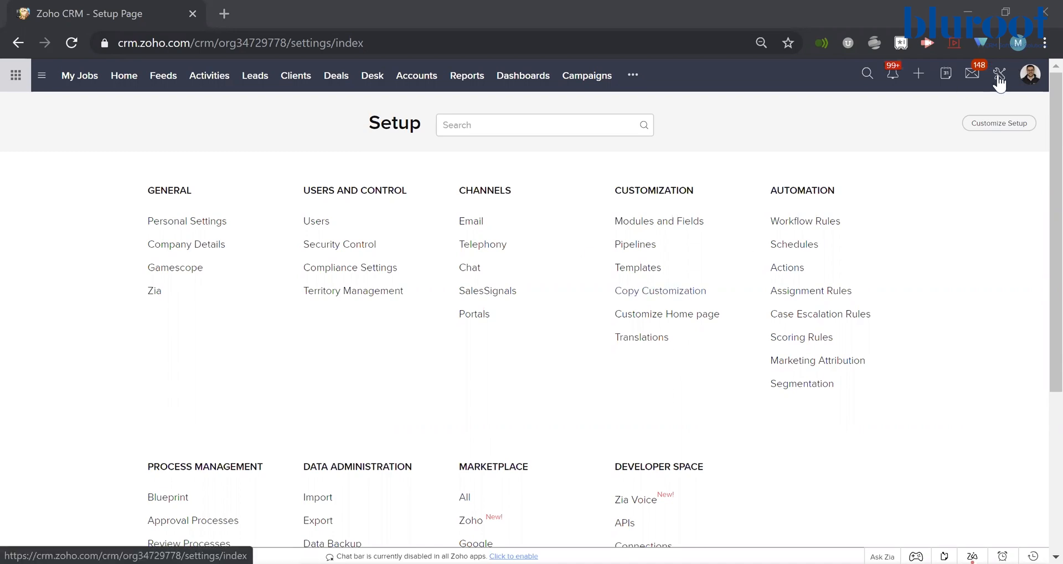
mouse_move(422, 384)
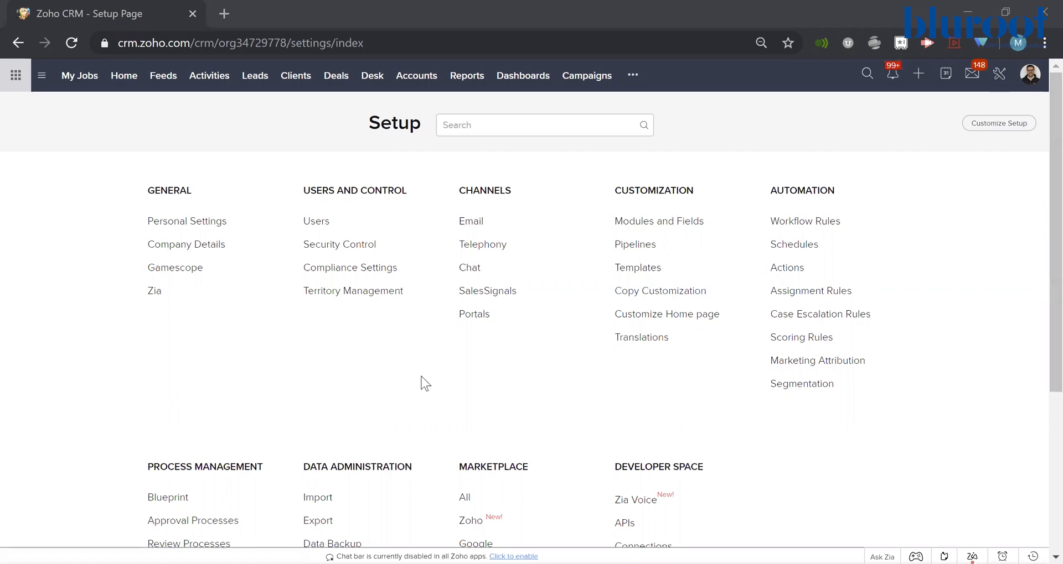
mouse_move(271, 342)
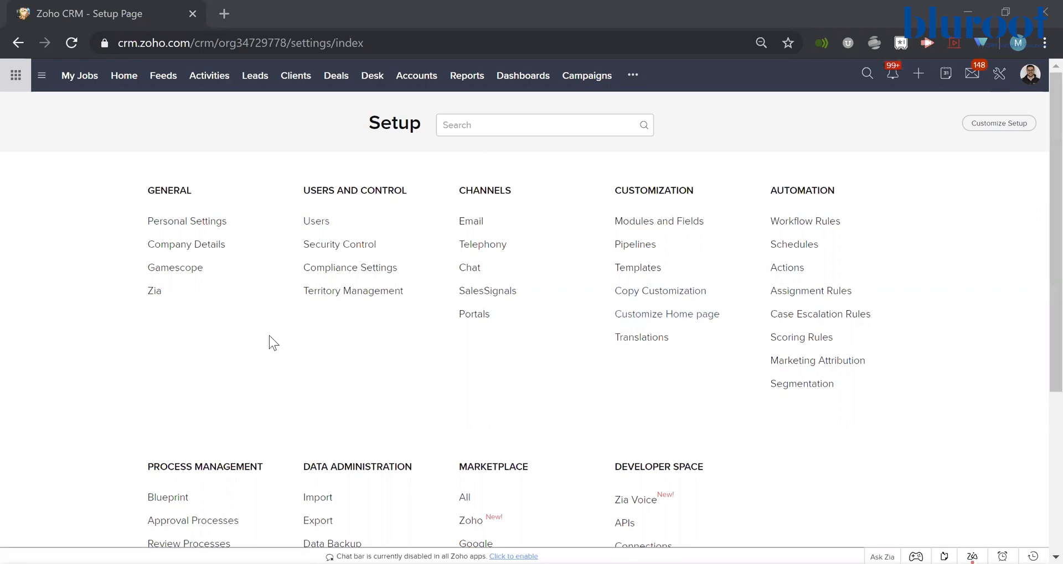
mouse_move(285, 314)
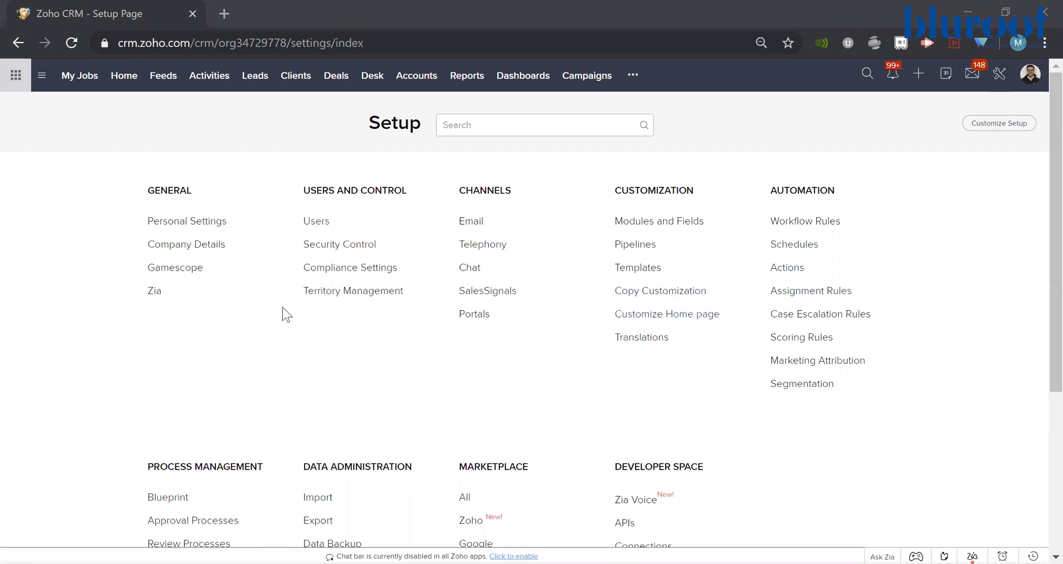
mouse_move(175, 270)
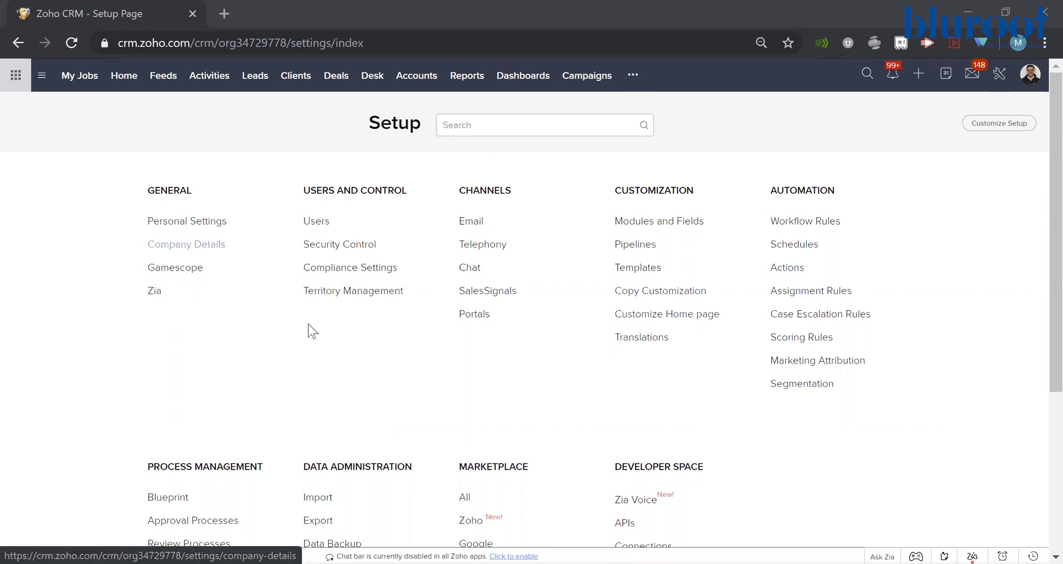
Step: Open Company Details under General in Setup to view name, contact and locale settings
click(186, 244)
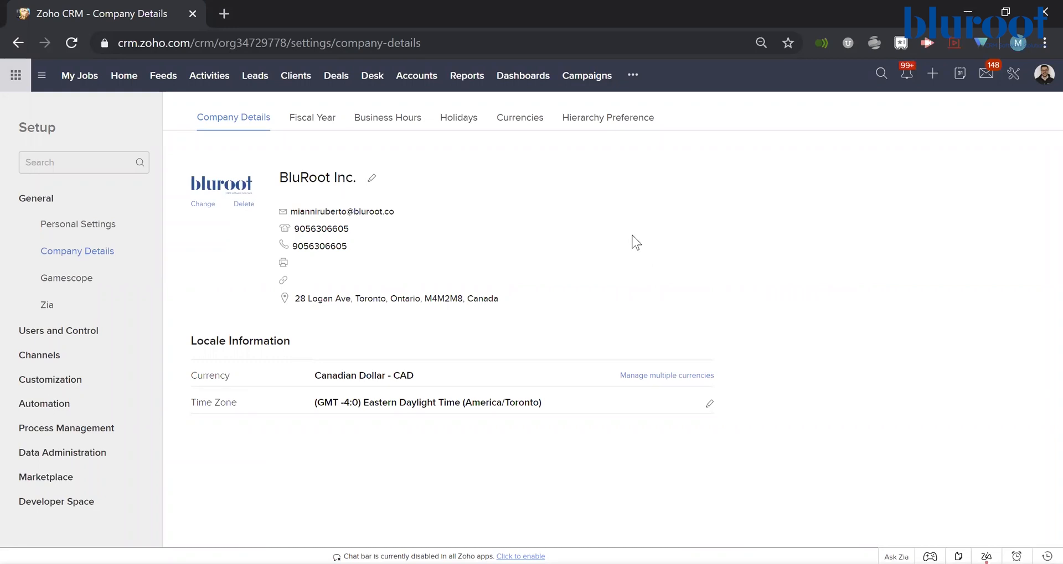
mouse_move(562, 312)
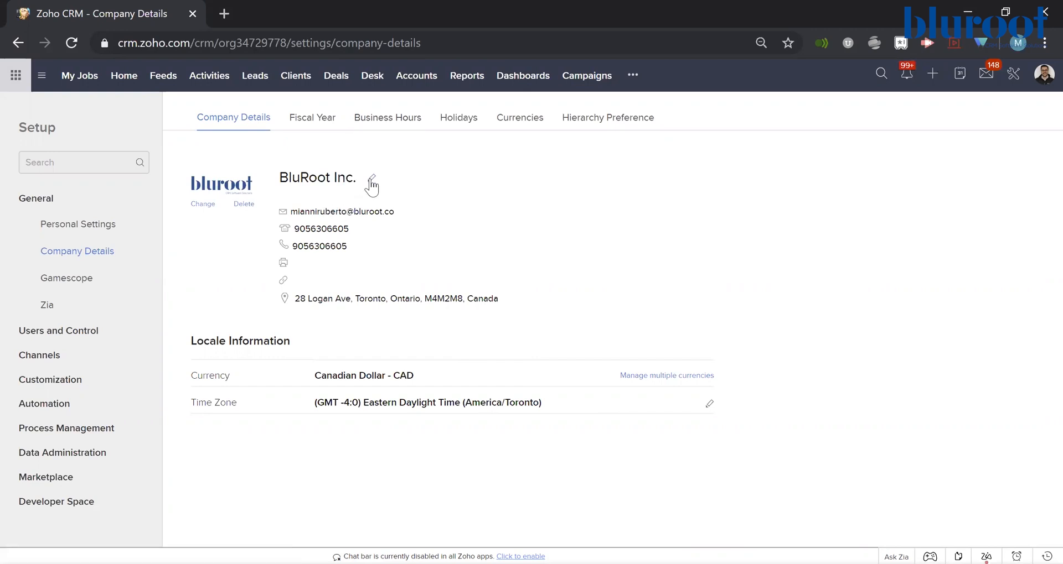
click(372, 185)
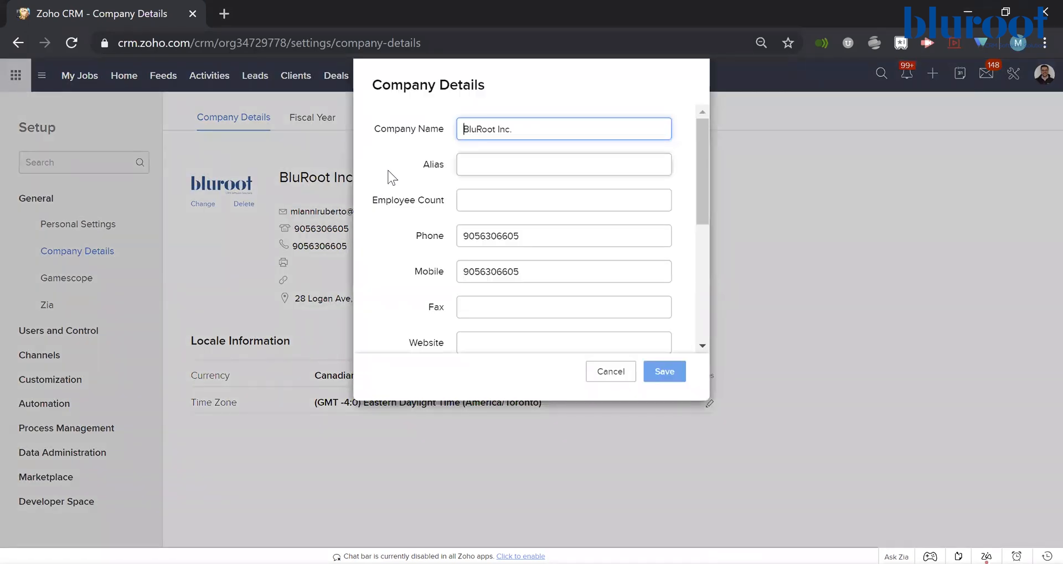
scroll(down, 3)
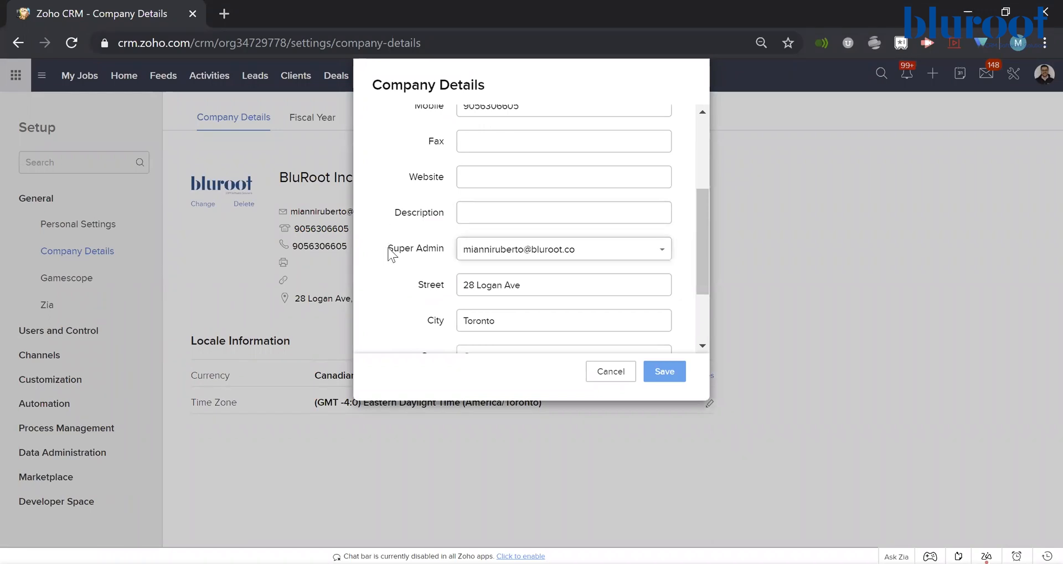
click(562, 249)
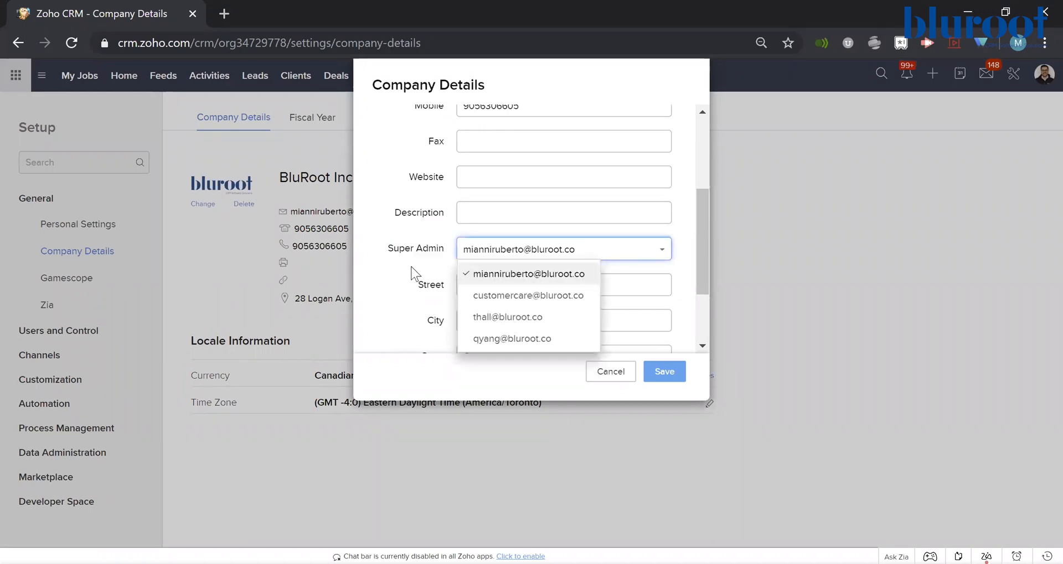
mouse_move(512, 338)
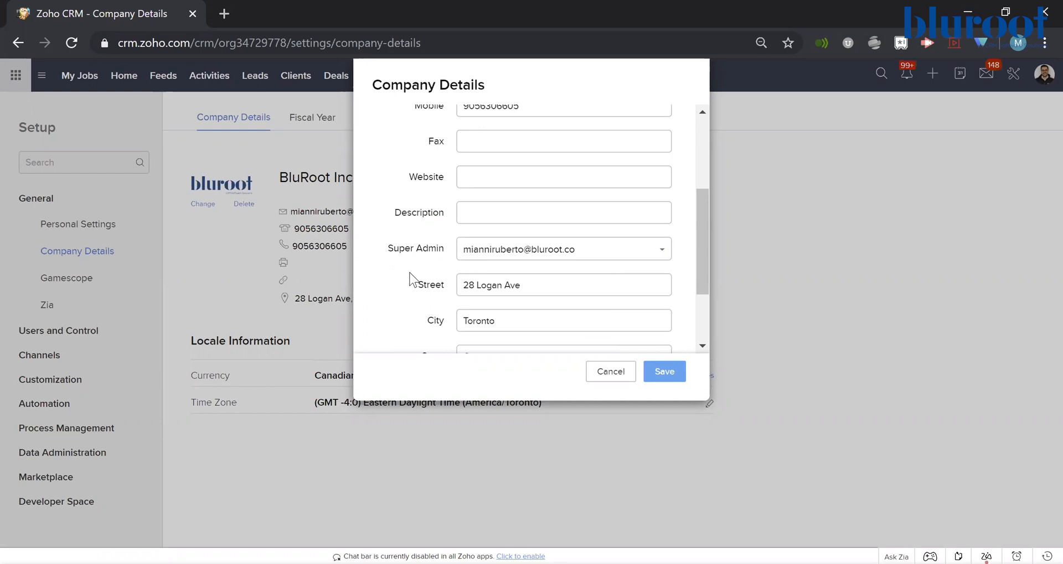
click(663, 372)
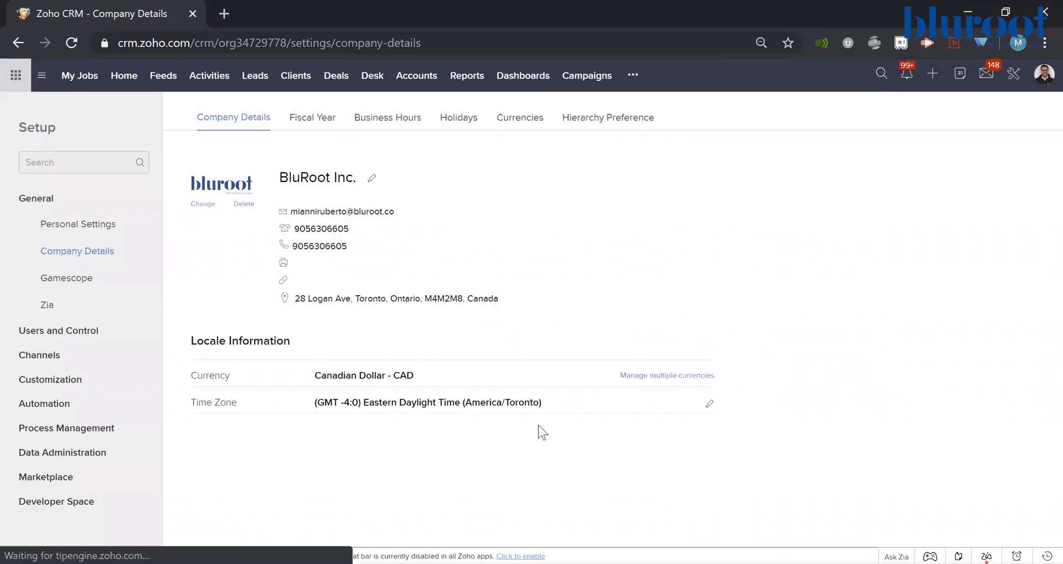